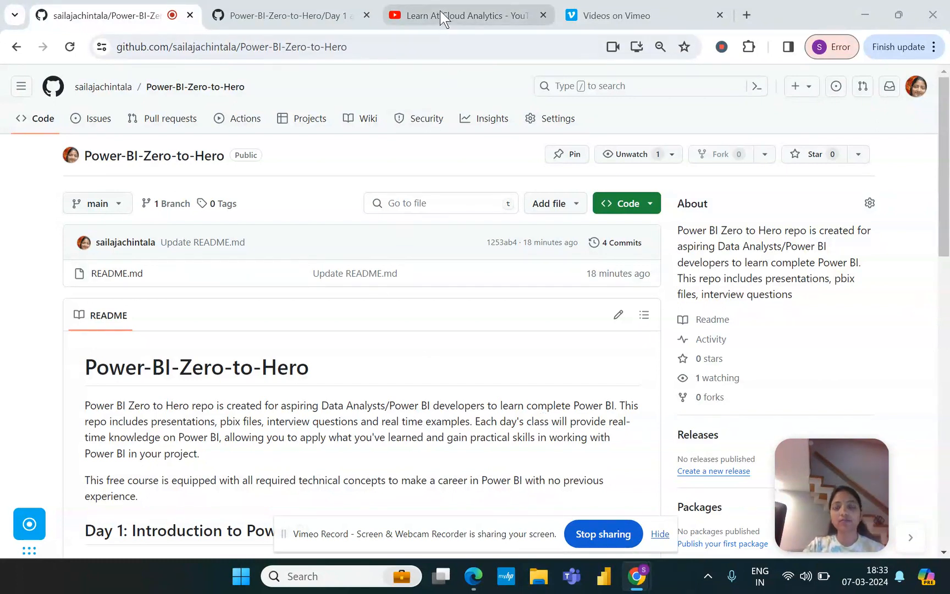
Step: Switch to the Learn At Cloud Analytics YouTube tab and scroll to its Videos grid
click(444, 16)
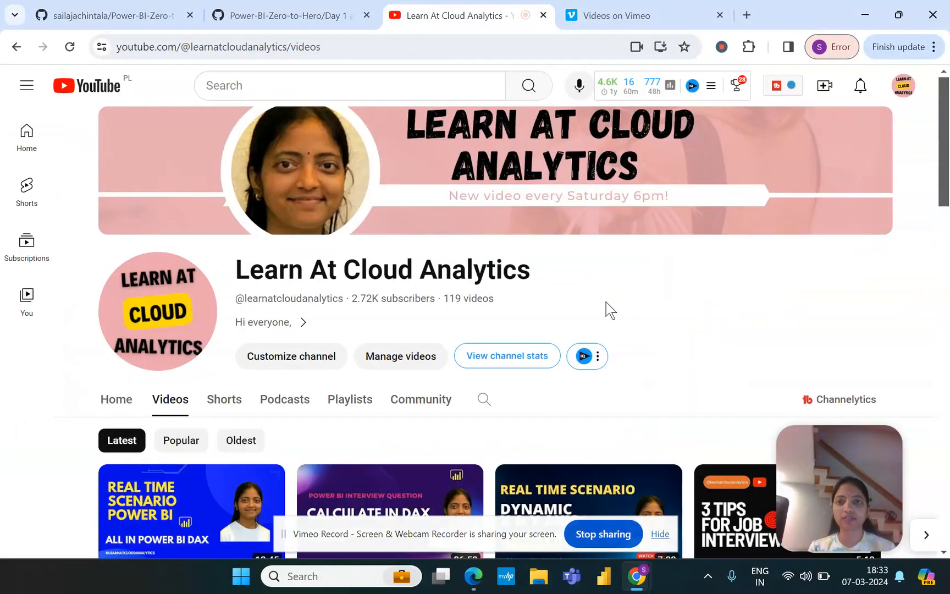
scroll(down, 3)
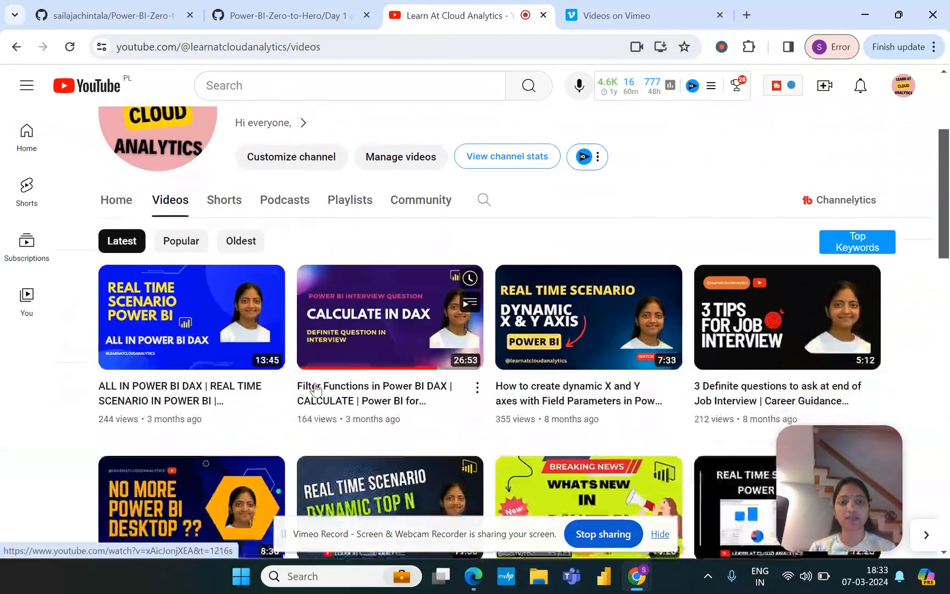
scroll(down, 3)
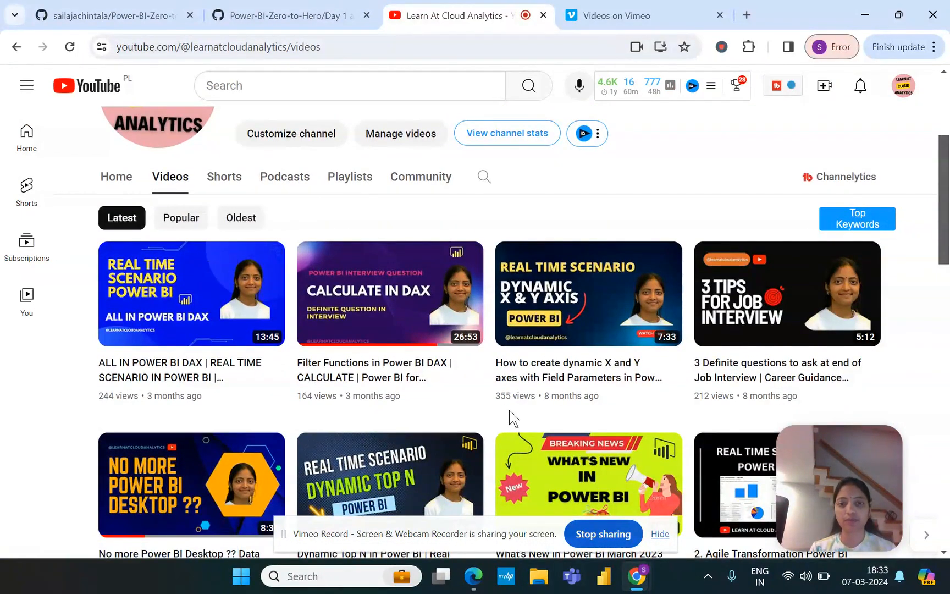
mouse_move(934, 394)
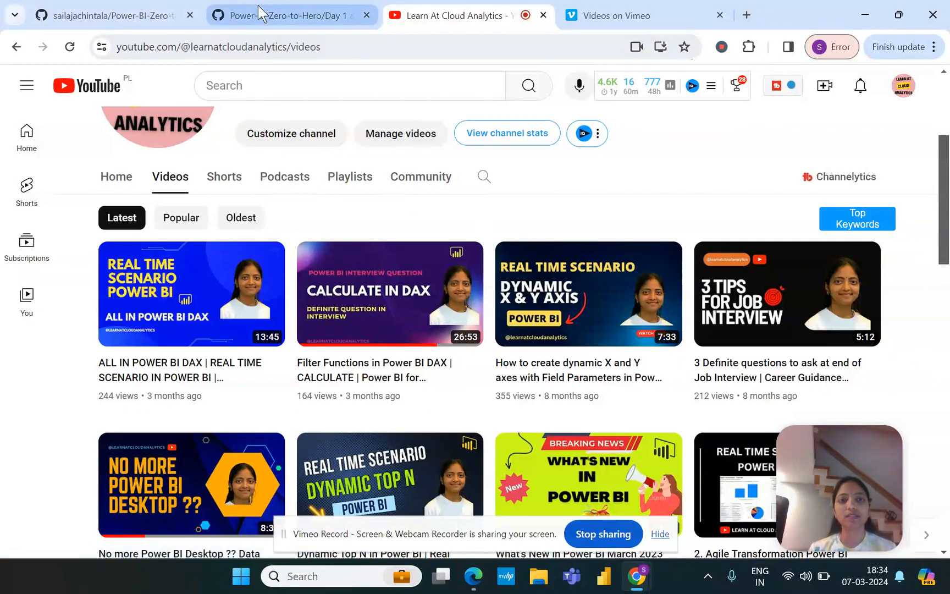
Step: Switch back to the GitHub tab for the Power-BI-Zero-to-Hero repository
click(110, 14)
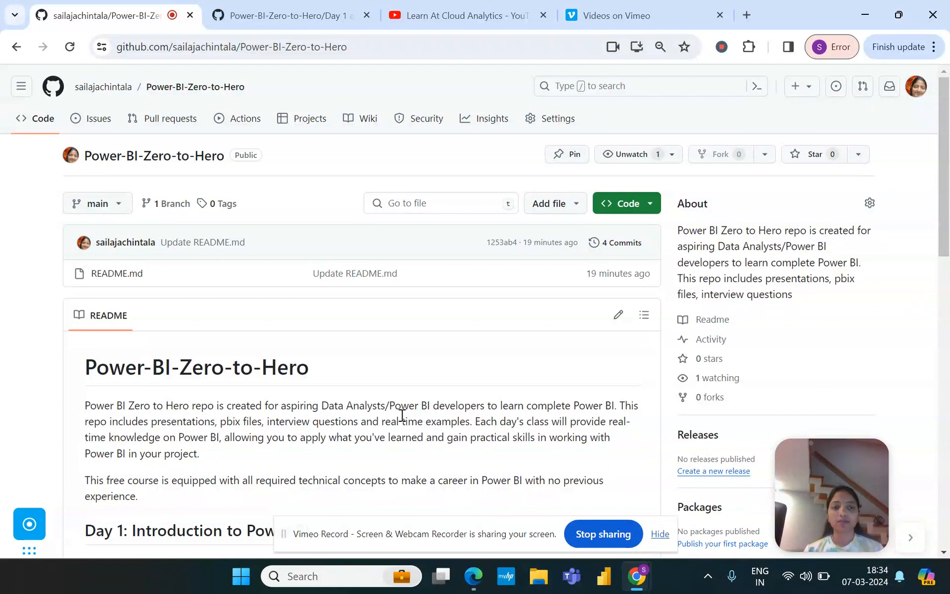
Step: Scroll past Day 2 connectors and Day 3–4 modelling to the Day 5,6,7 DAX heading
scroll(down, 3)
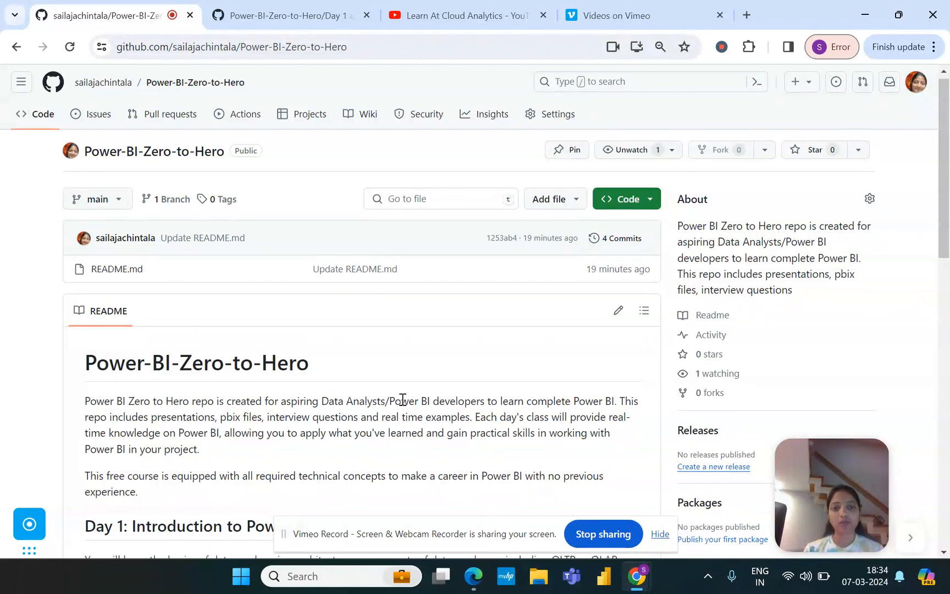
scroll(down, 3)
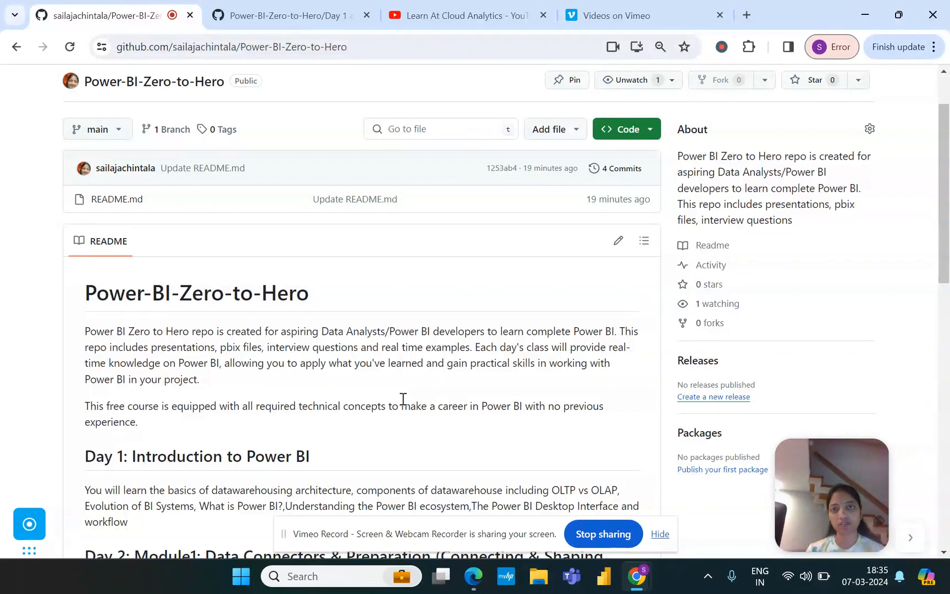
scroll(down, 3)
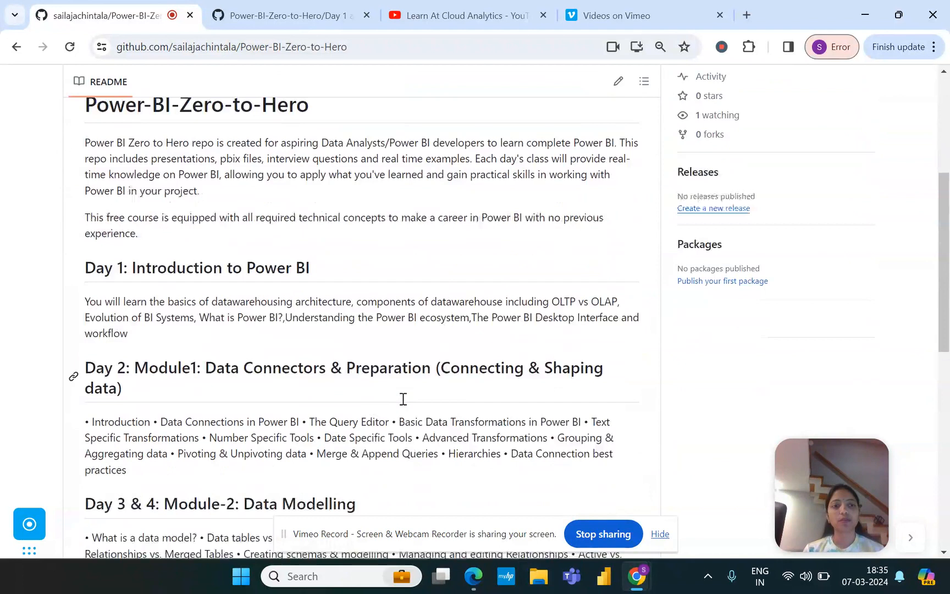
scroll(down, 3)
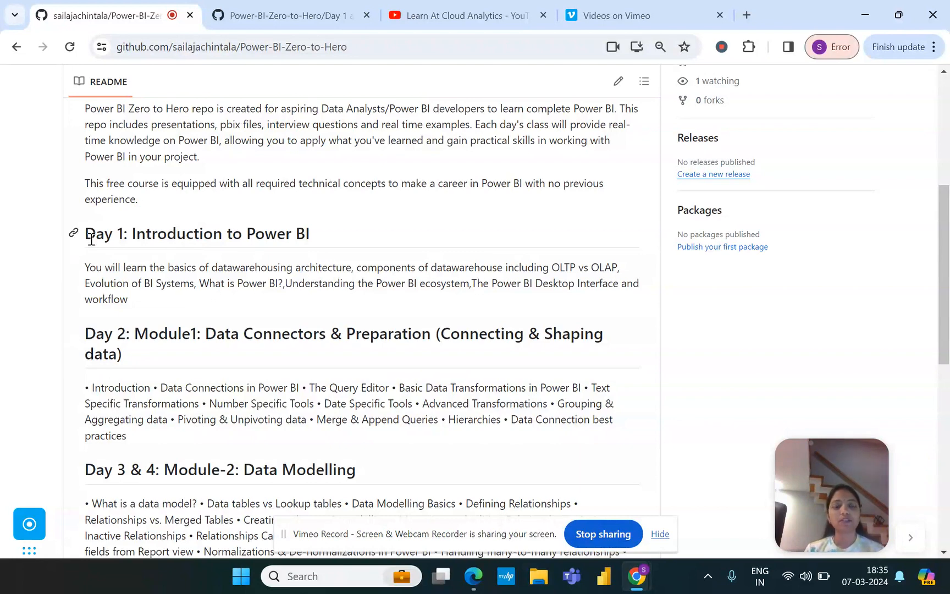
scroll(down, 3)
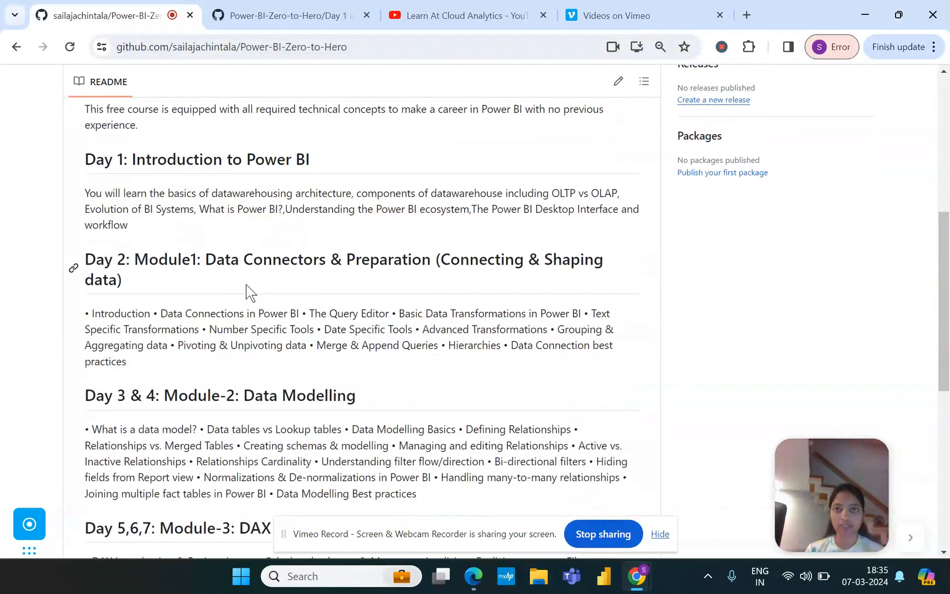
mouse_move(214, 250)
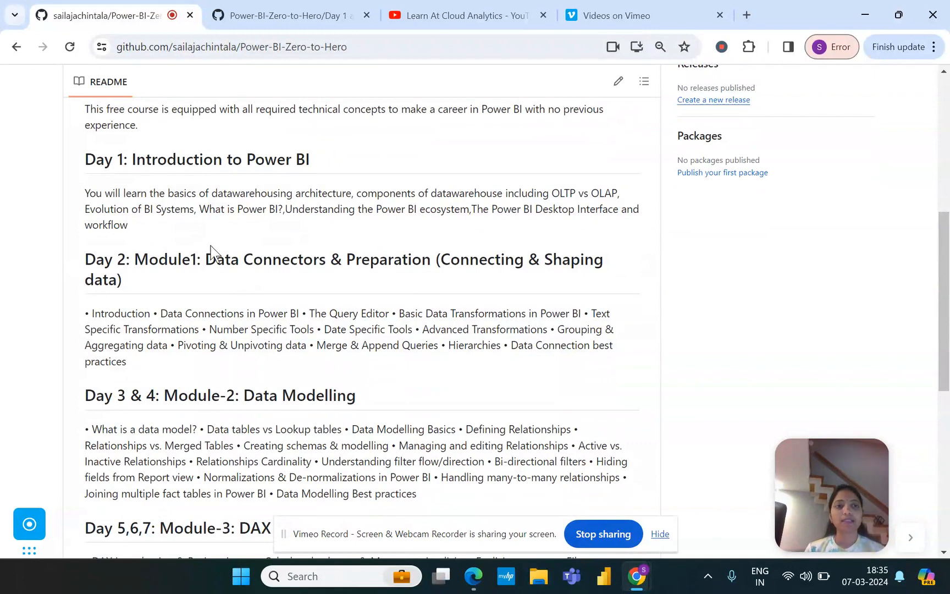
scroll(up, 3)
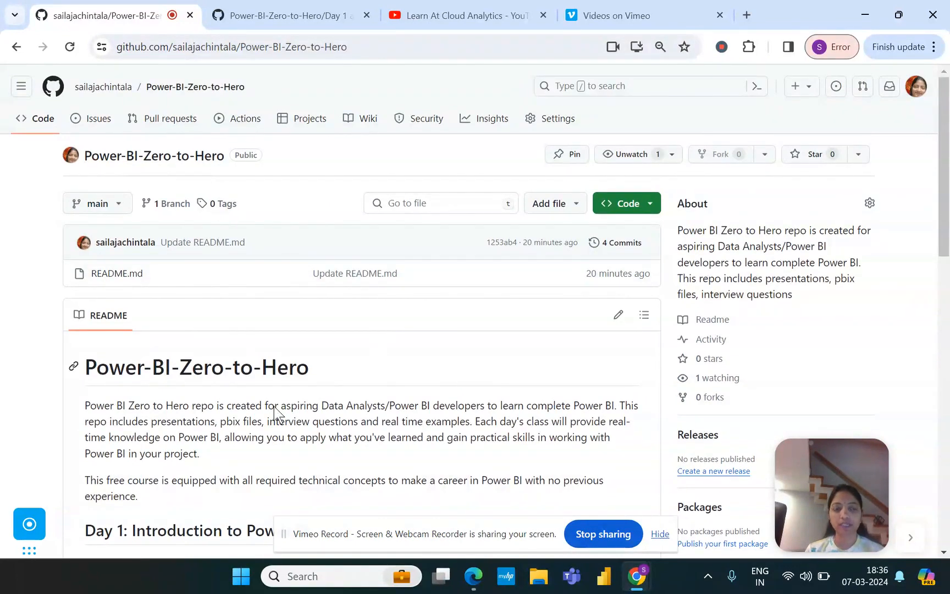
scroll(down, 3)
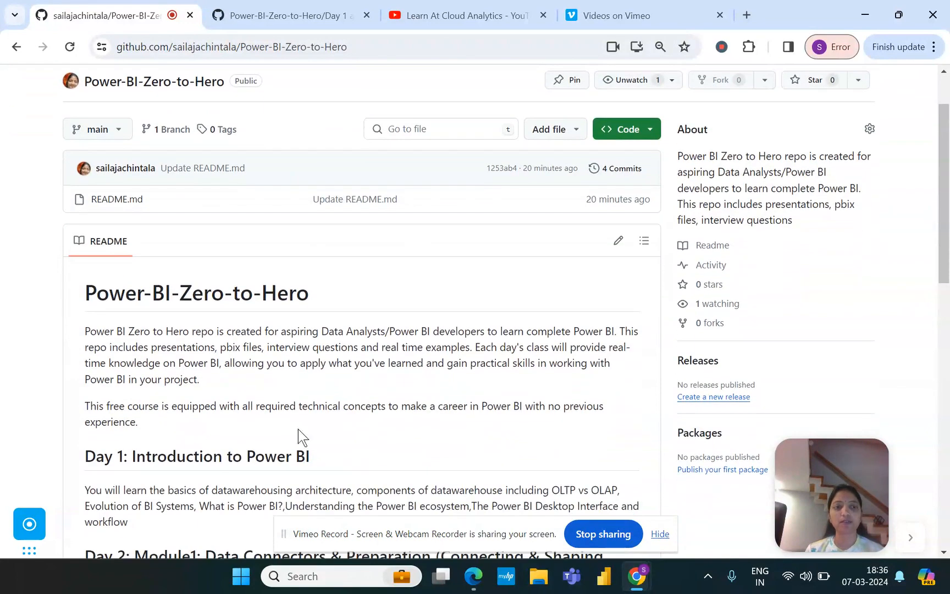
mouse_move(287, 319)
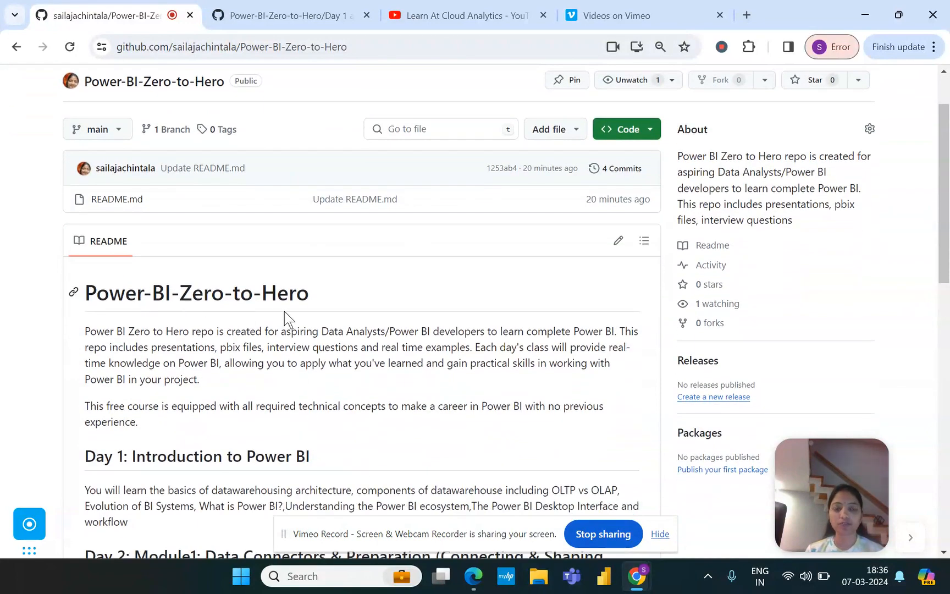
scroll(down, 3)
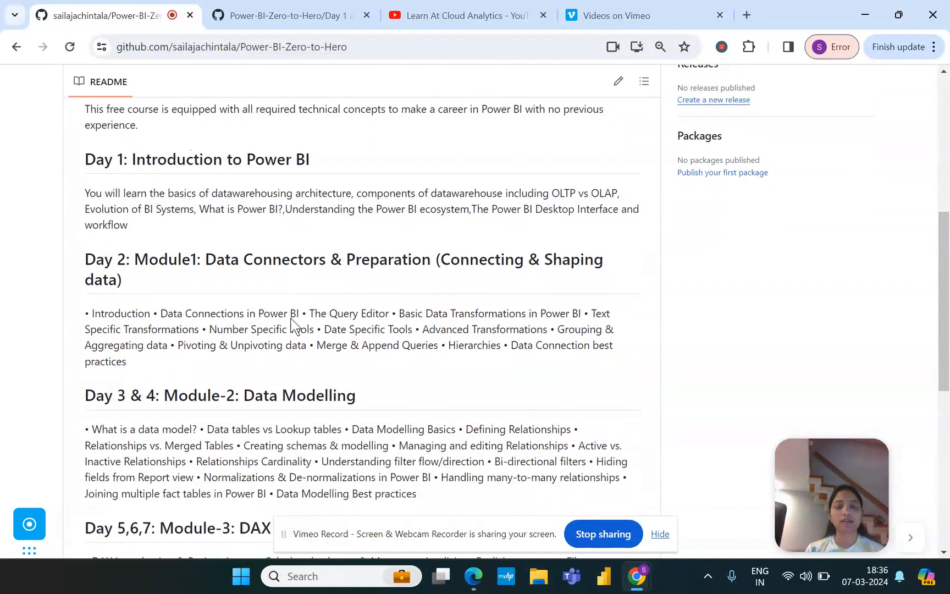
mouse_move(404, 450)
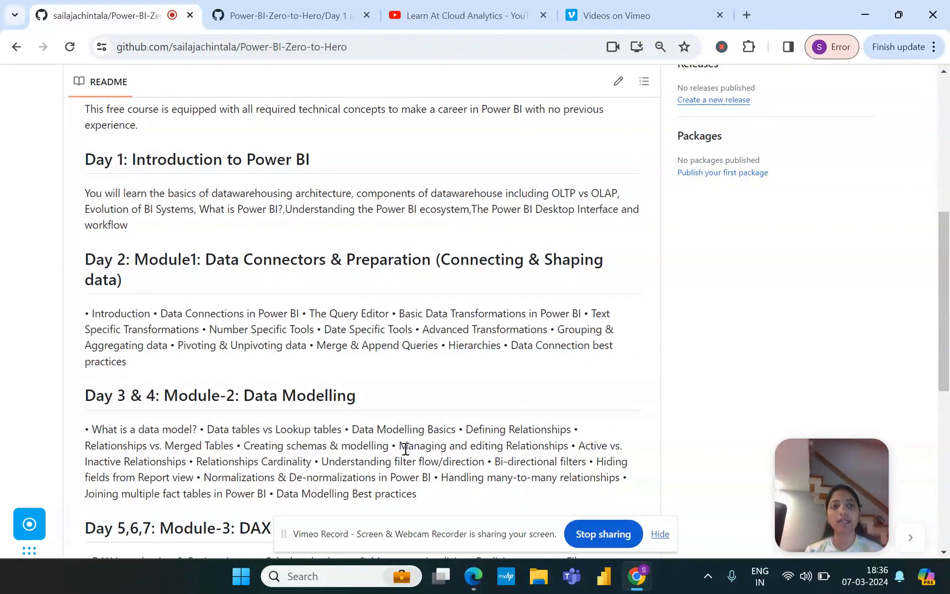
mouse_move(248, 236)
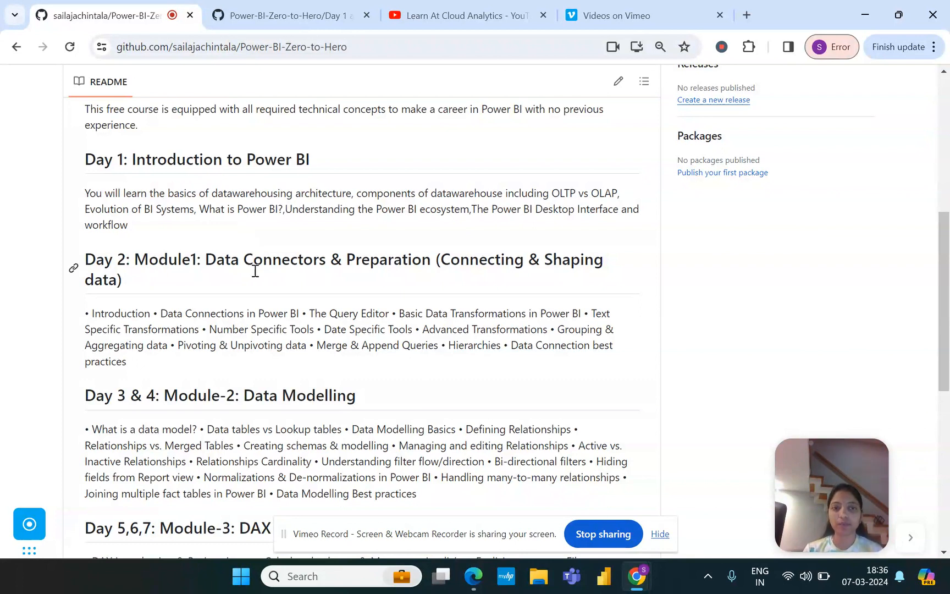
scroll(down, 3)
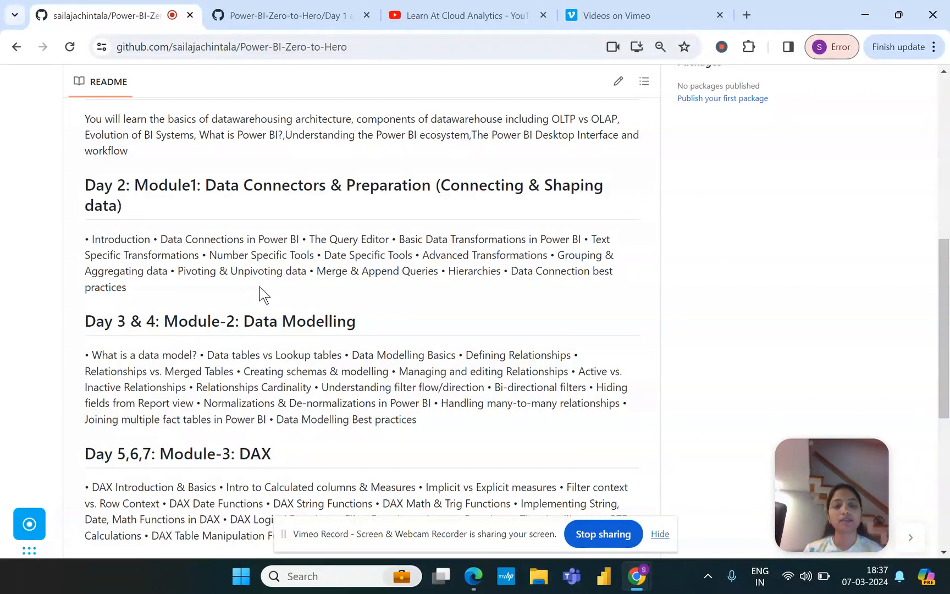
Step: Scroll slightly to reveal the Day 8,9,10: Module-4: Data Visualizations heading
scroll(down, 3)
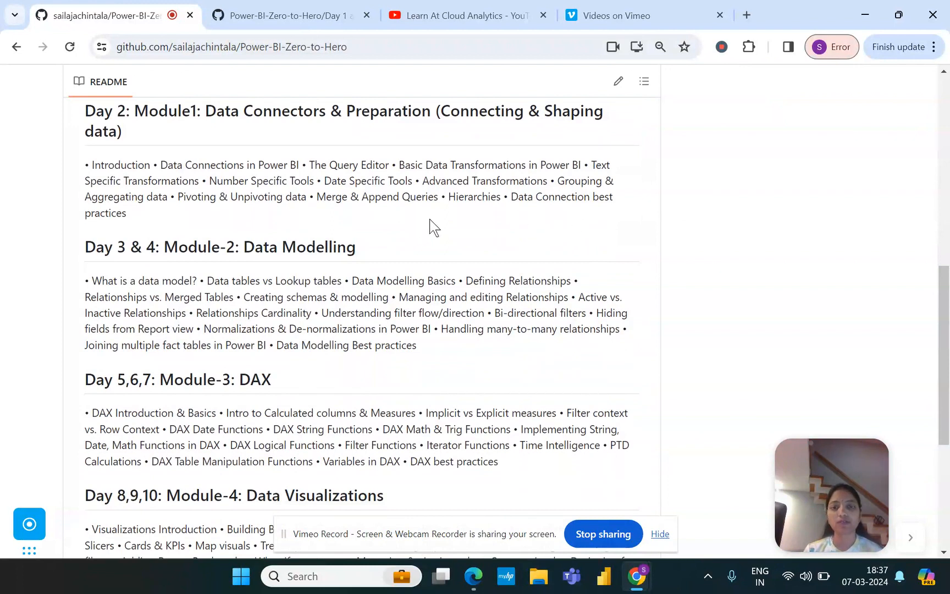
mouse_move(282, 195)
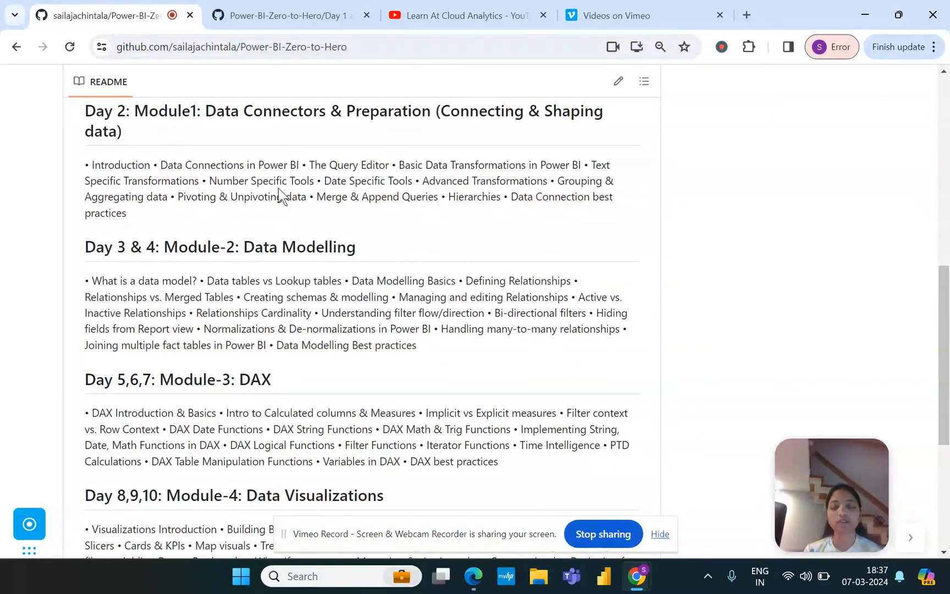
mouse_move(336, 222)
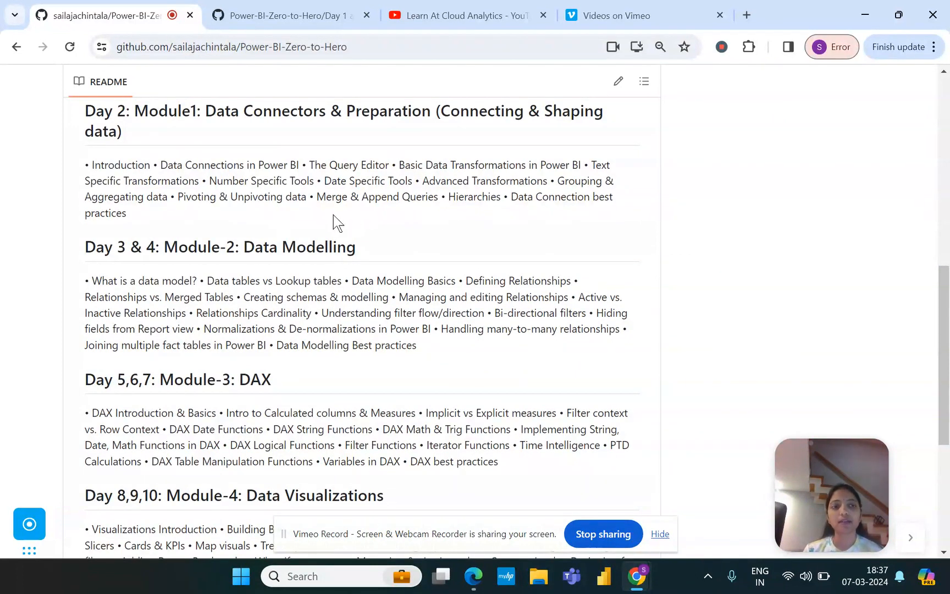
mouse_move(204, 266)
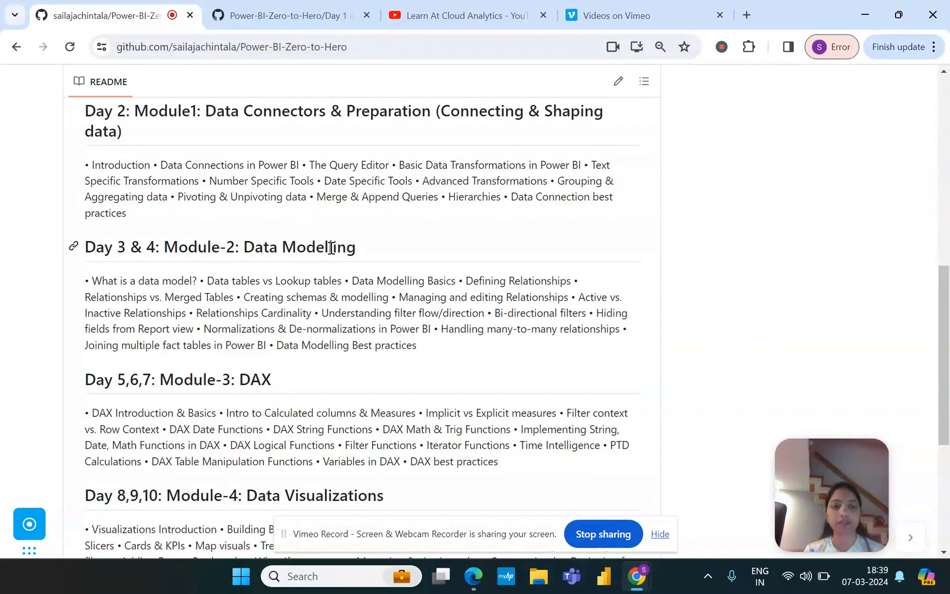
Step: Scroll to the README bottom showing the Day 11,12,13 Power BI Service module and footer
scroll(down, 3)
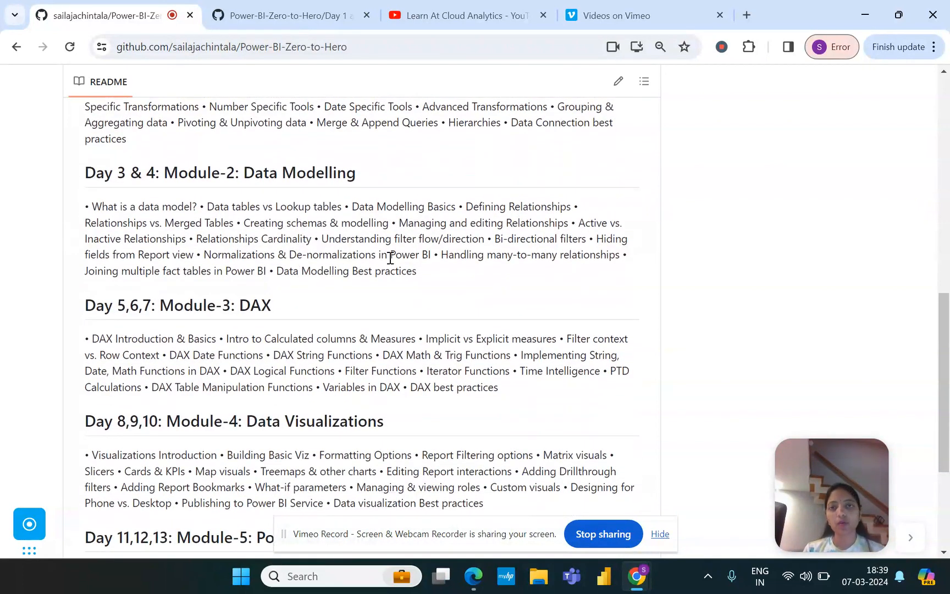
scroll(down, 3)
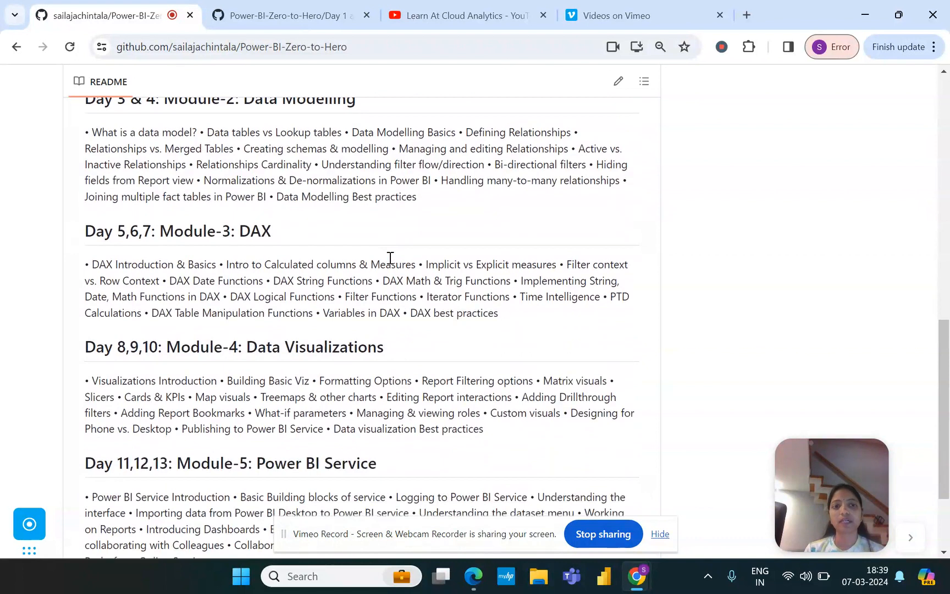
mouse_move(393, 259)
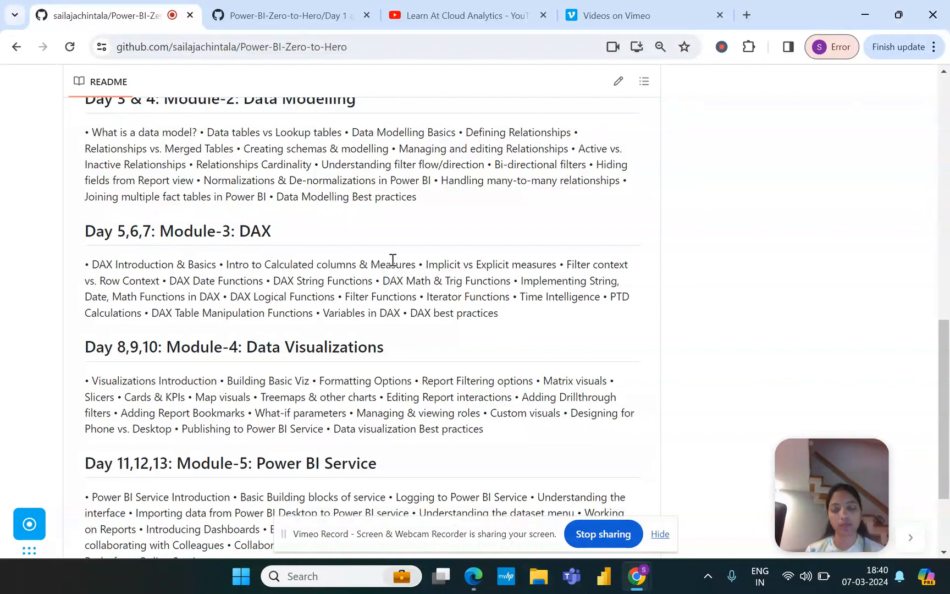
mouse_move(399, 303)
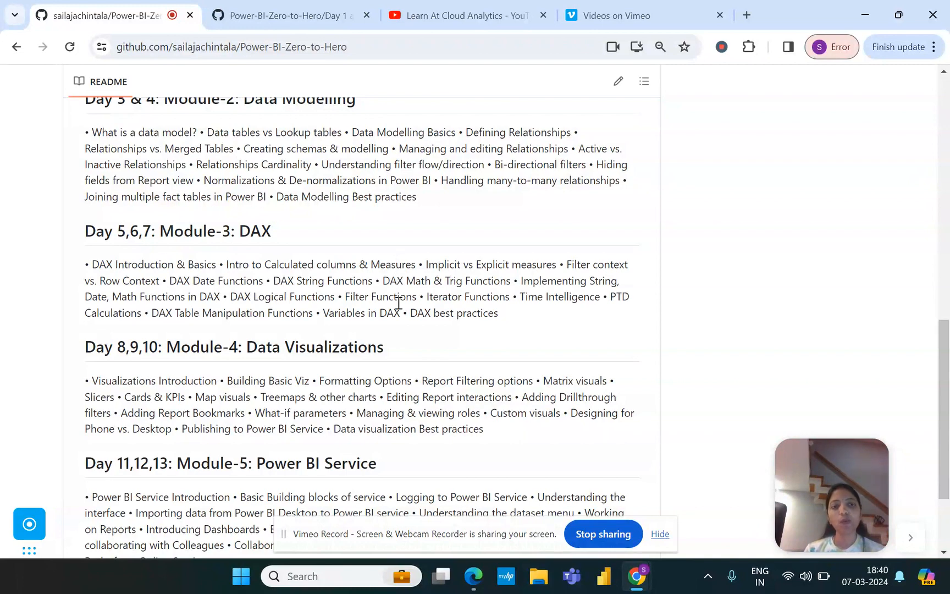
scroll(down, 3)
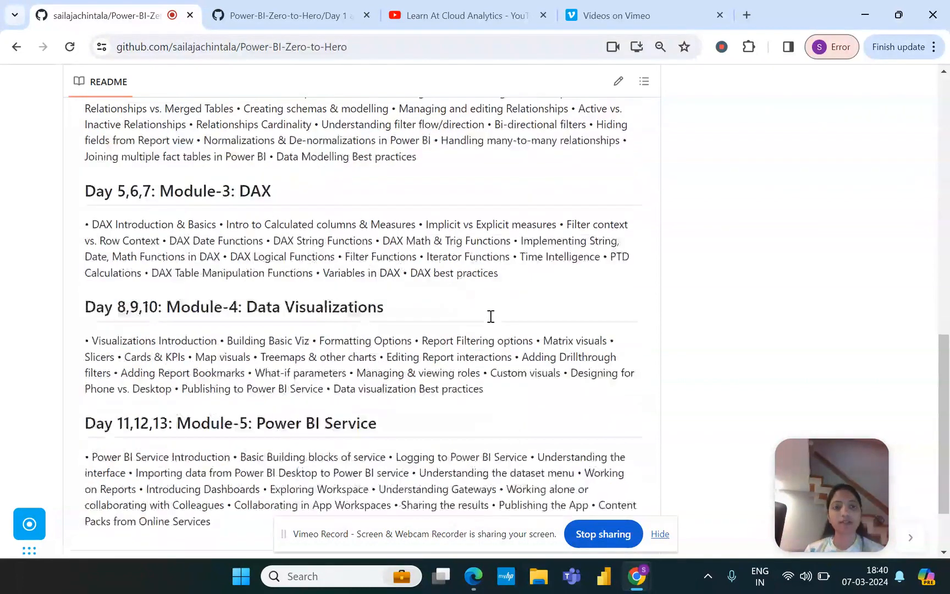
scroll(down, 3)
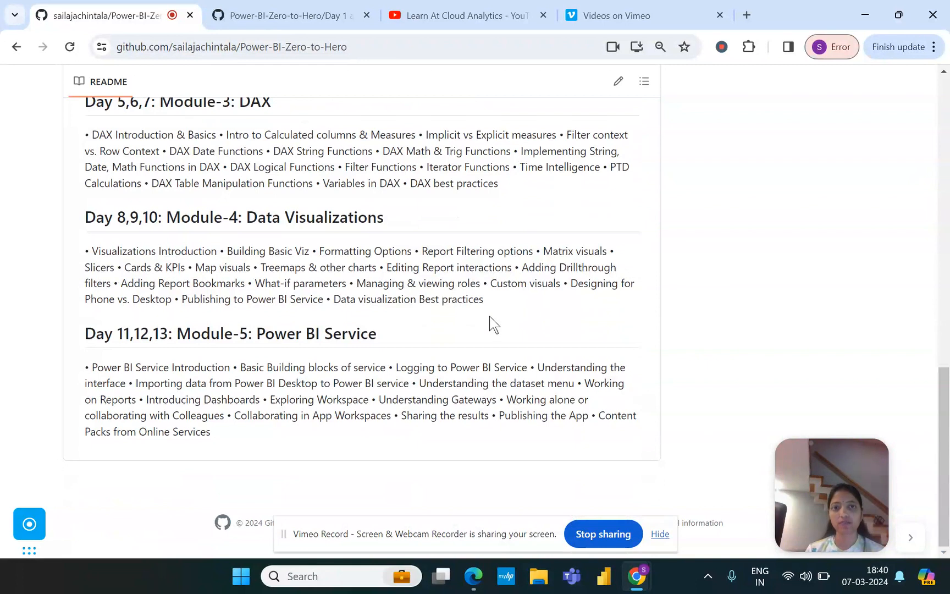